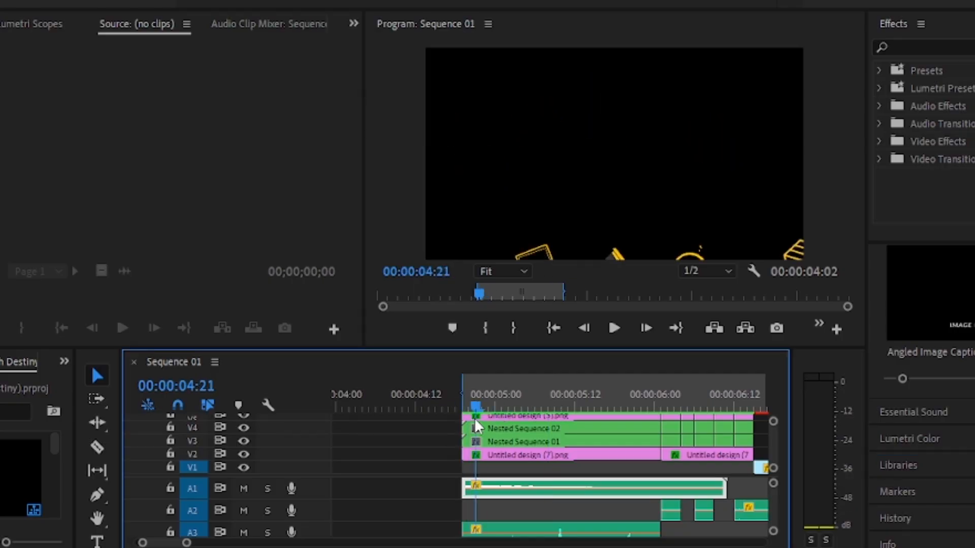
Step: Select the box icon clip and show its Motion properties in Effect Controls
click(525, 408)
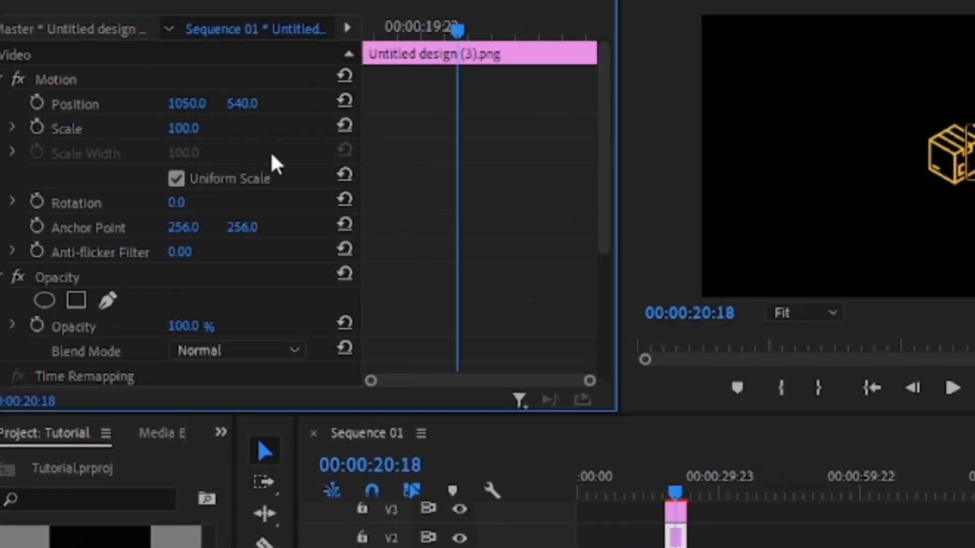
drag(187, 103, 211, 103)
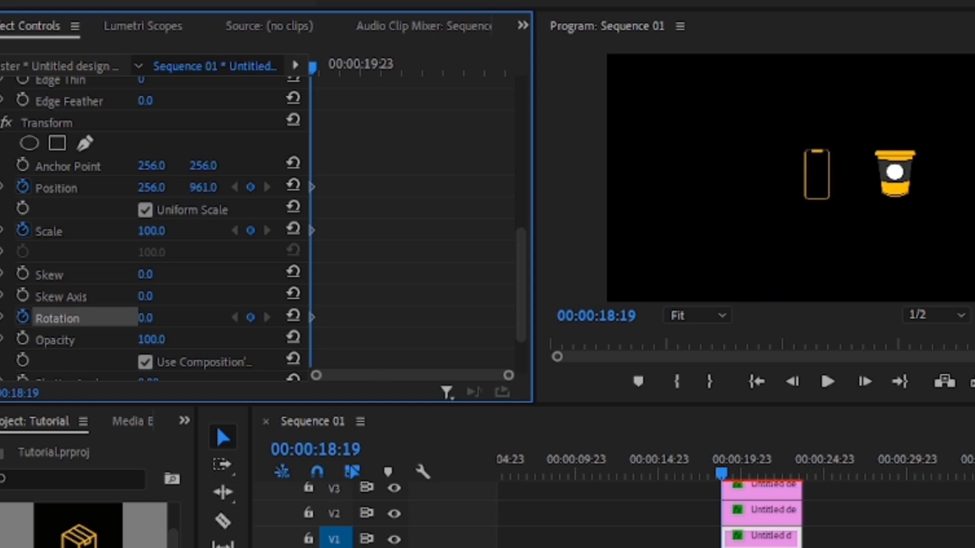
Step: Keyframe the box icon's rotation to tumble to about 117 degrees, then preview the eased motion
click(749, 474)
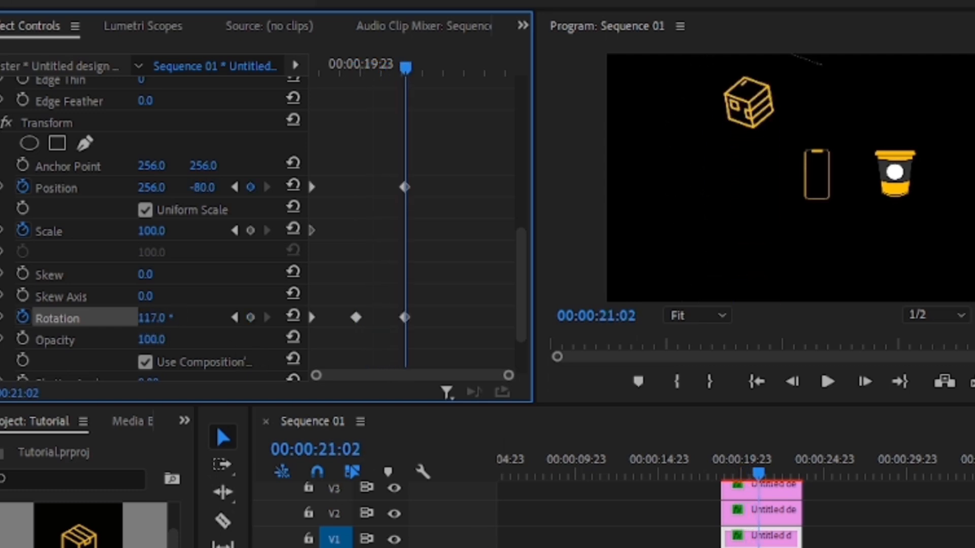
drag(404, 65, 385, 65)
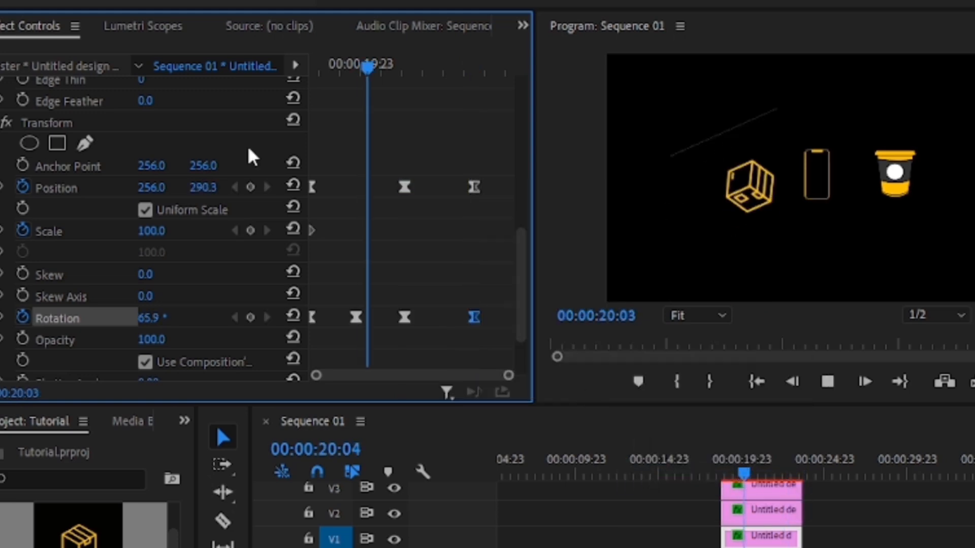
drag(368, 67, 415, 67)
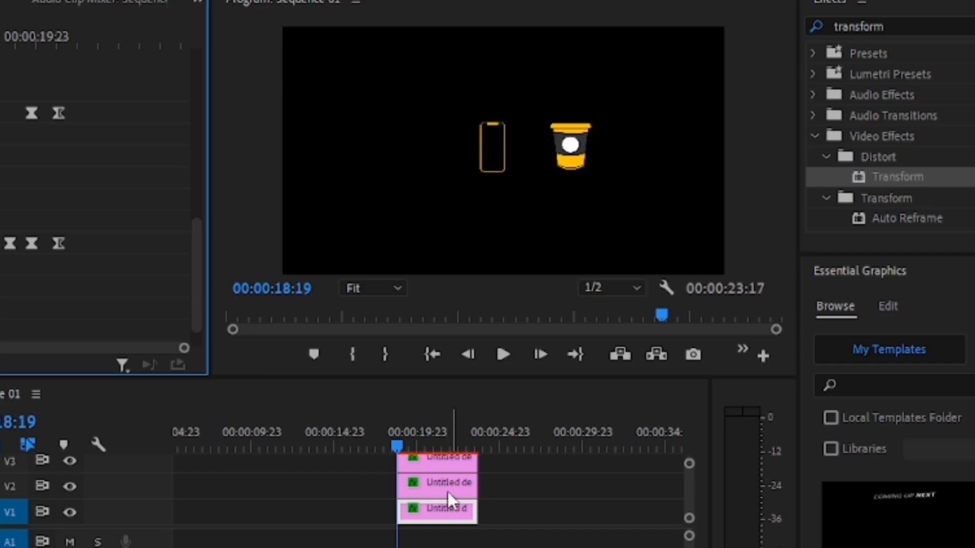
Step: Add rotation keyframes to the second icon clip and bring up its keyframe easing options
click(437, 483)
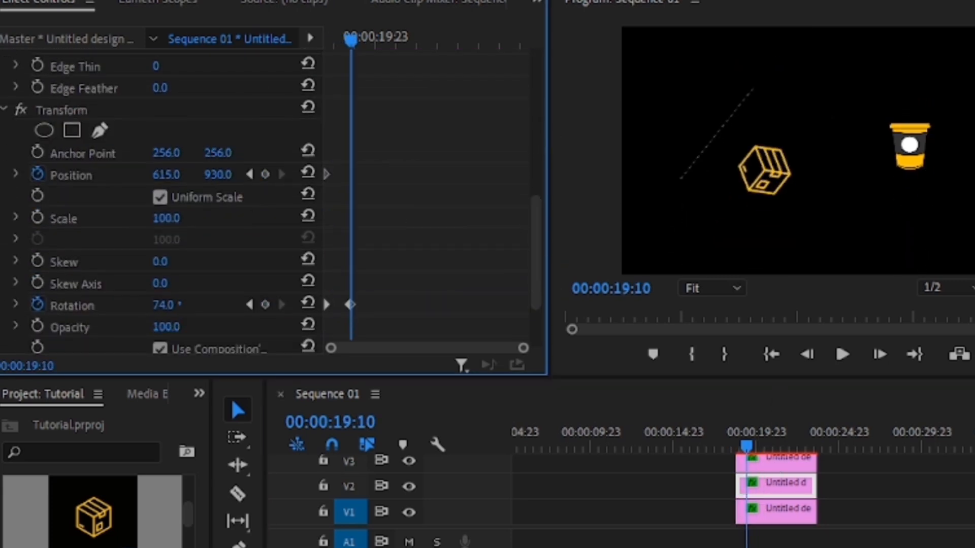
click(161, 305)
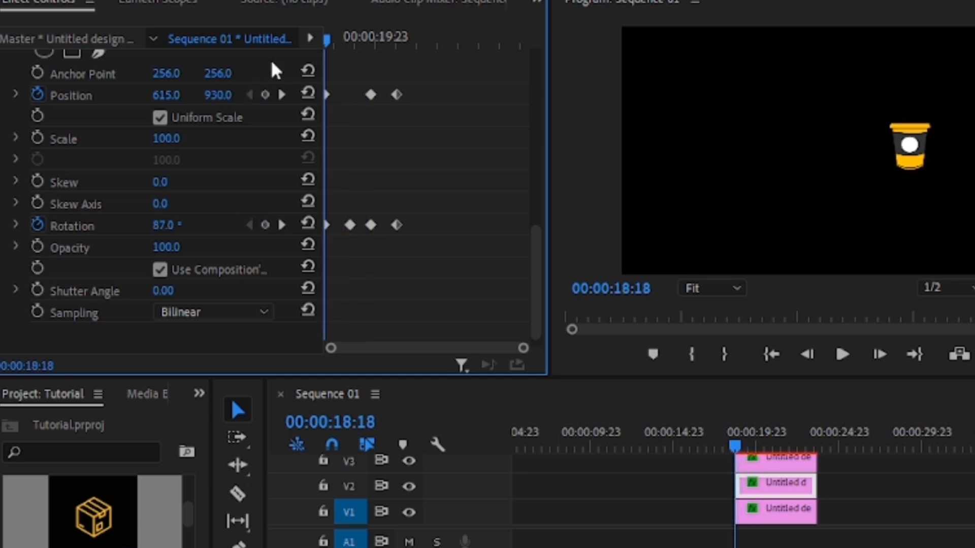
click(843, 355)
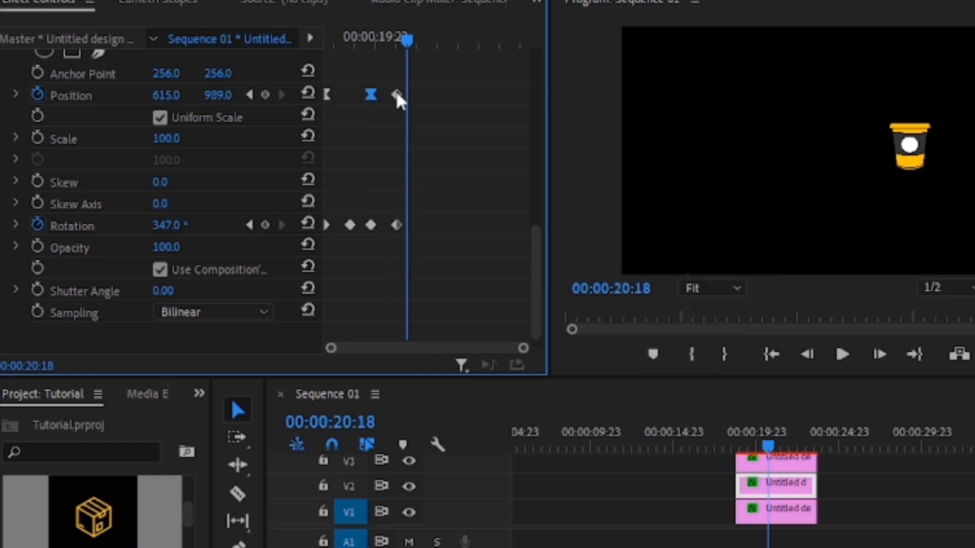
right_click(396, 224)
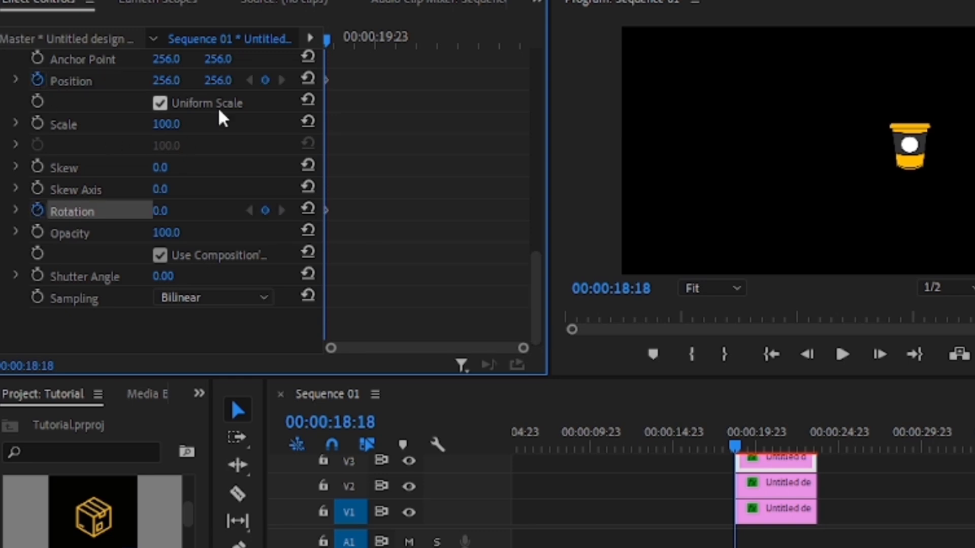
Step: Keyframe the cup at its peak height and below the frame, then select all its keyframes
click(775, 510)
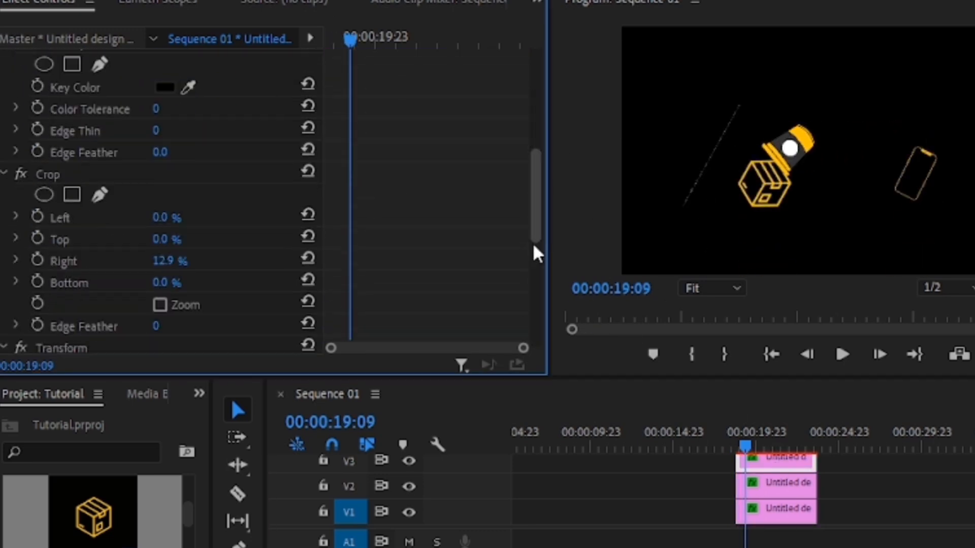
scroll(down, 3)
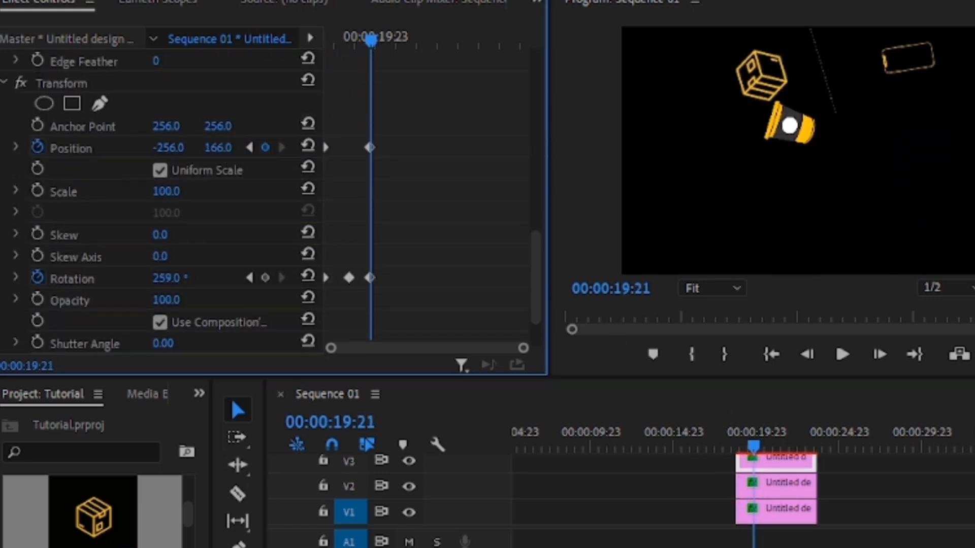
click(775, 509)
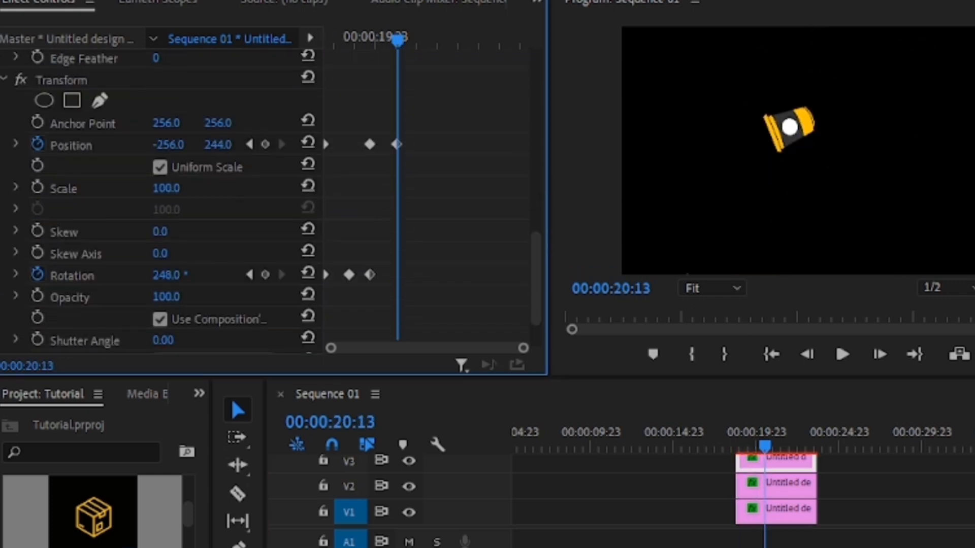
click(358, 40)
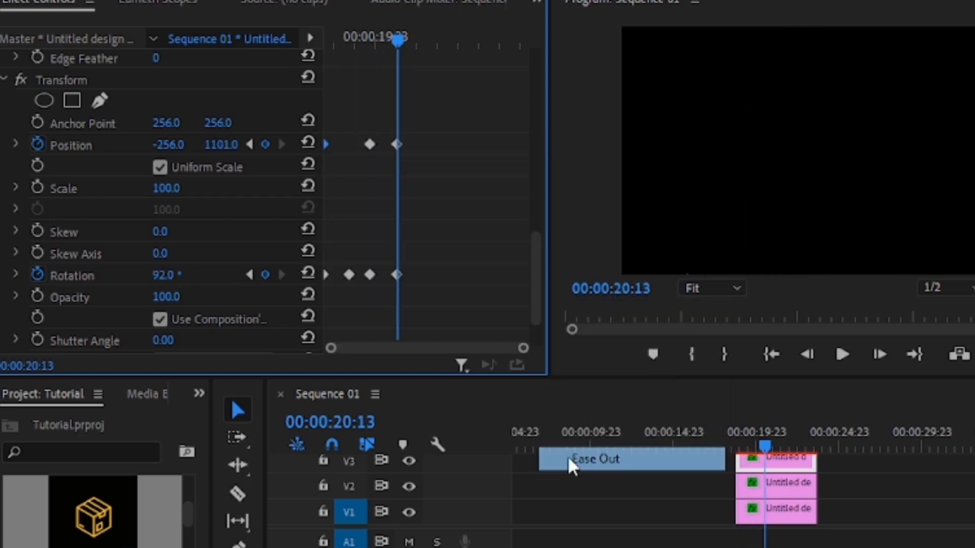
right_click(368, 144)
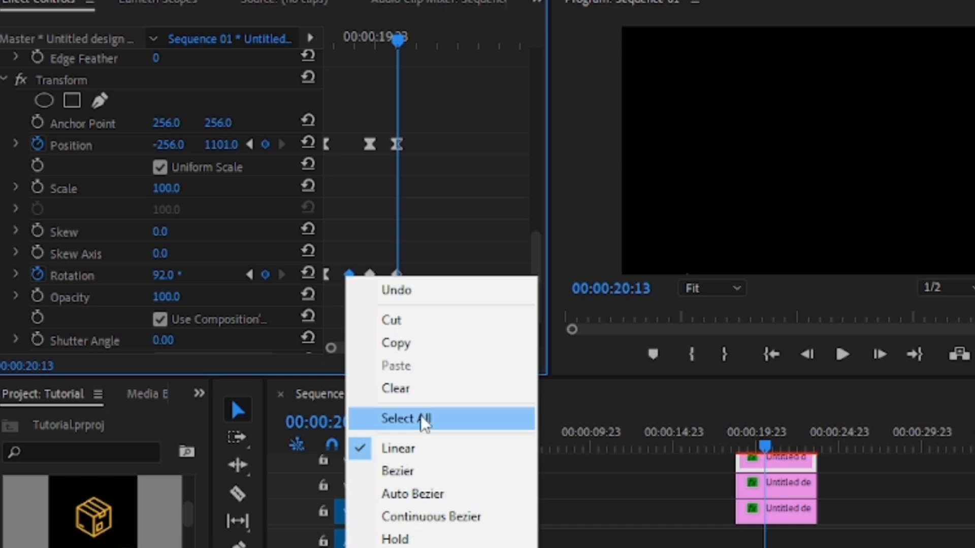
click(405, 418)
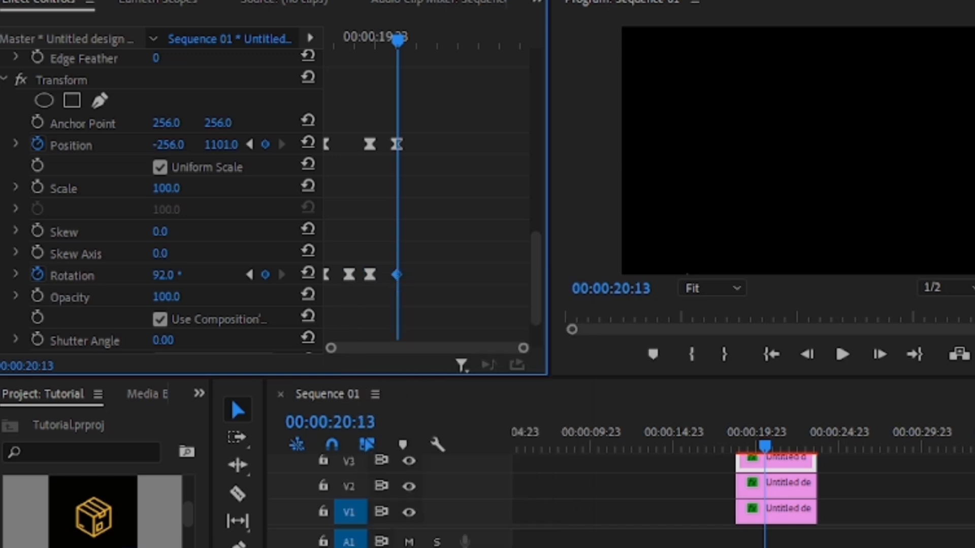